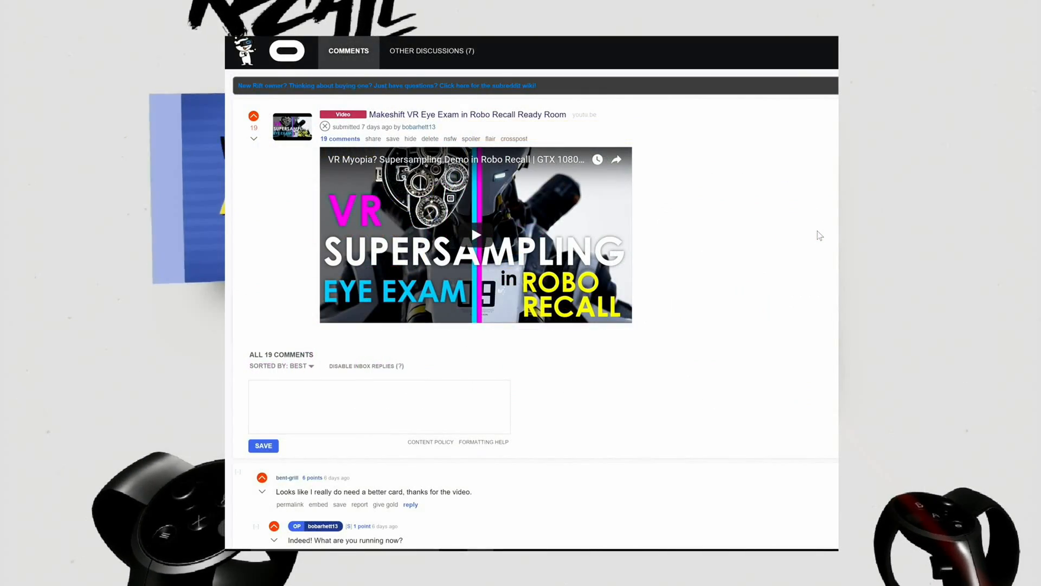
# Drag the Multisampling slider down from 2.00 through 1.45 to about 0.72.
pyautogui.scroll(-3)
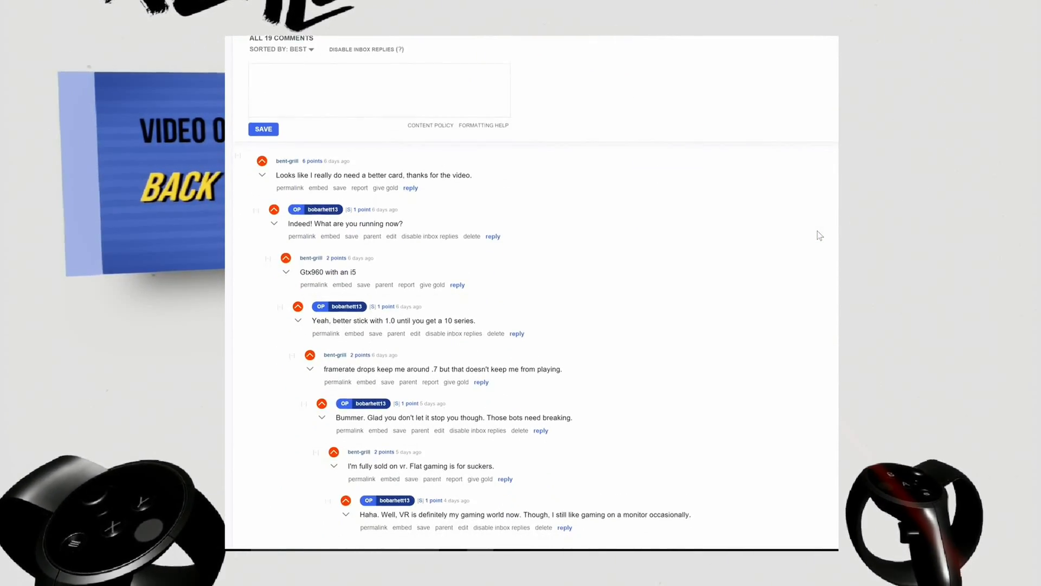
pyautogui.scroll(-3)
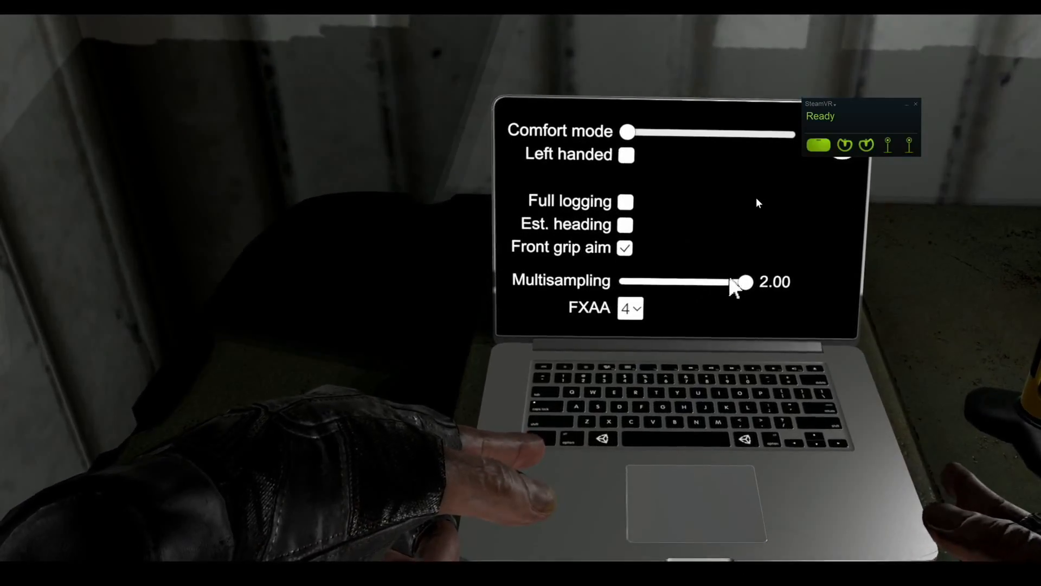
pyautogui.moveTo(746, 282); pyautogui.dragTo(703, 281)
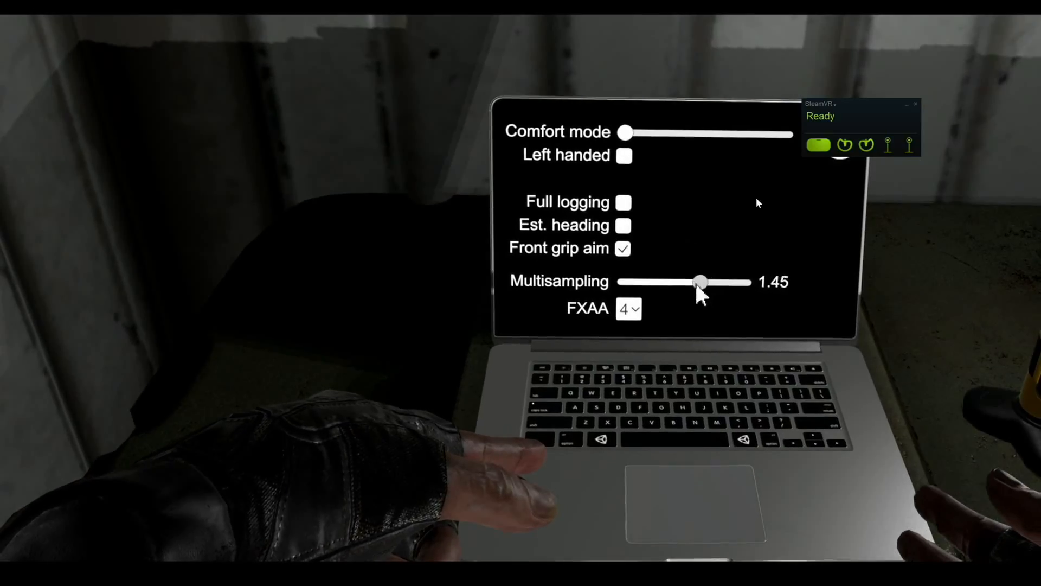
pyautogui.moveTo(703, 281); pyautogui.dragTo(620, 286)
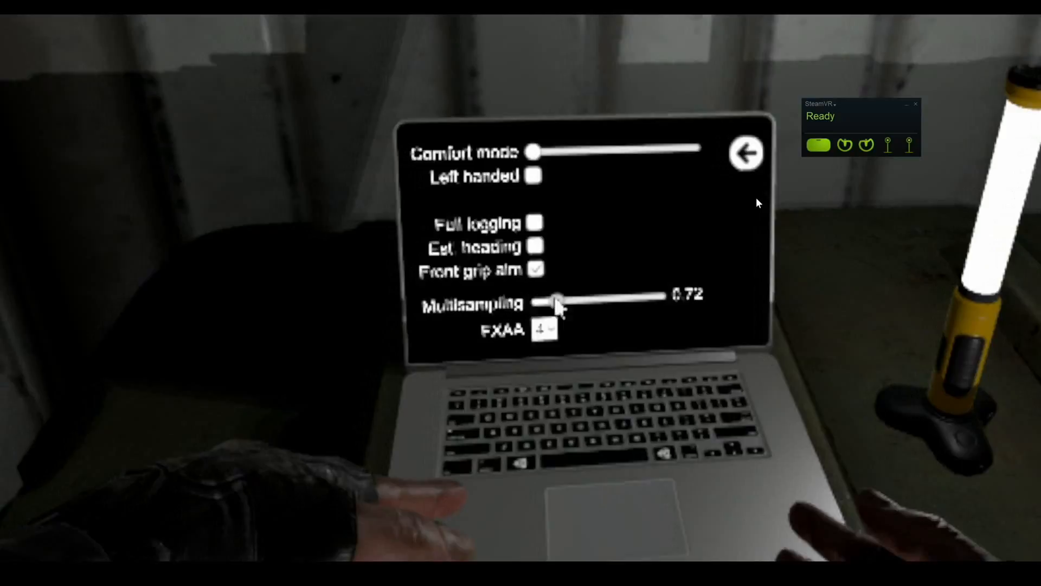
pyautogui.moveTo(555, 302); pyautogui.dragTo(714, 306)
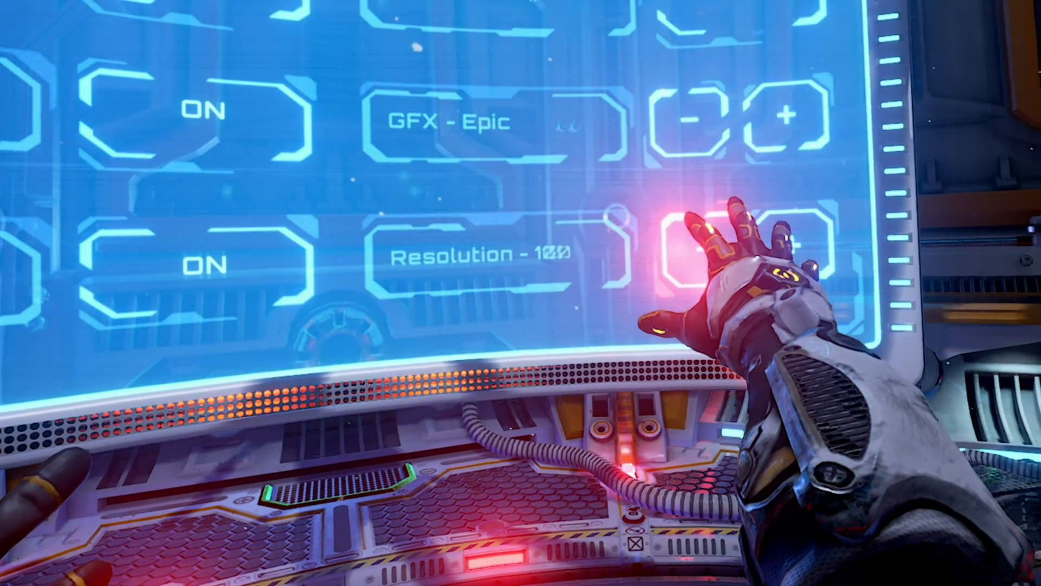
# Change the Resolution value on the holographic settings panel, leaving it at 100.
pyautogui.click(691, 256)
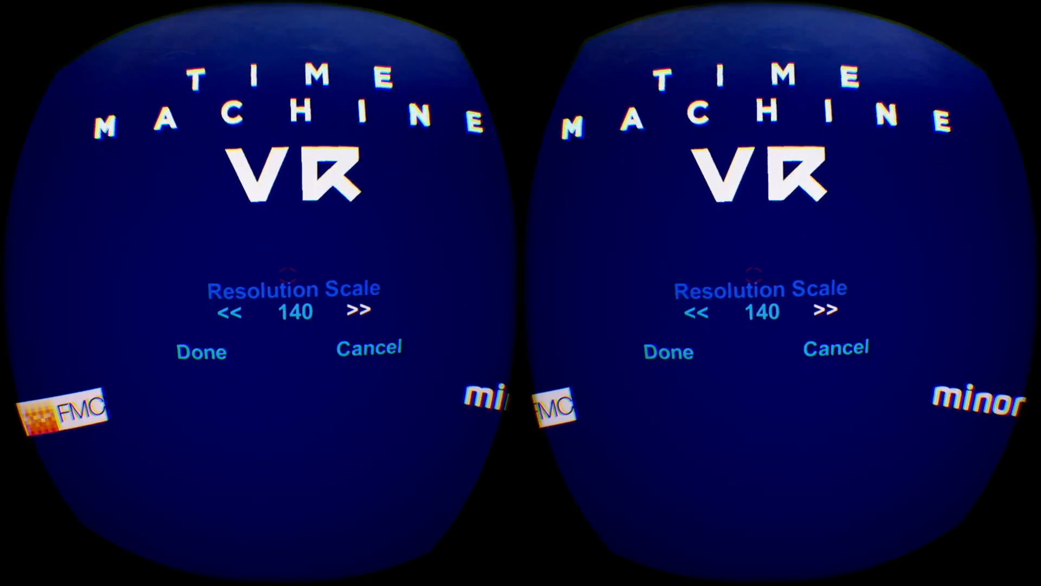
# Adjust Resolution Scale with the arrow buttons so it reads 140.
pyautogui.click(229, 312)
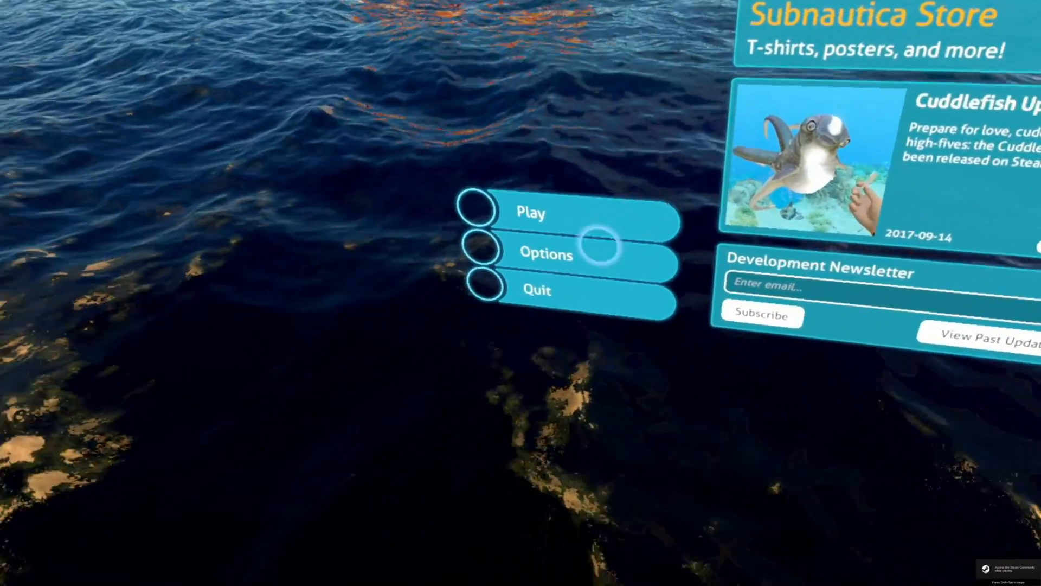
# Choose Options from the Subnautica main menu.
pyautogui.click(545, 253)
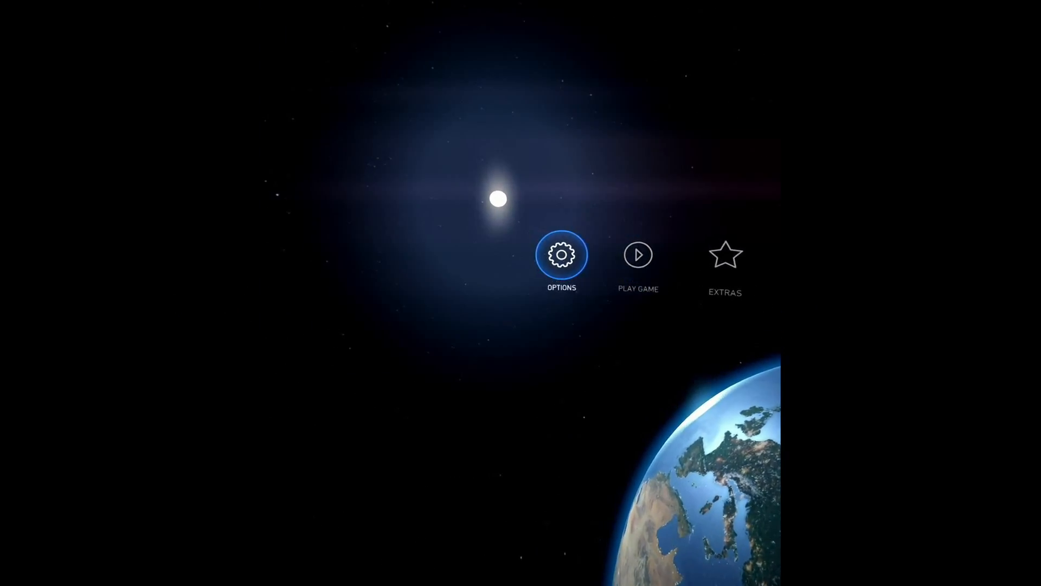
# Go through Options to the Graphics list and lower the Resolution Scale one notch.
pyautogui.click(561, 254)
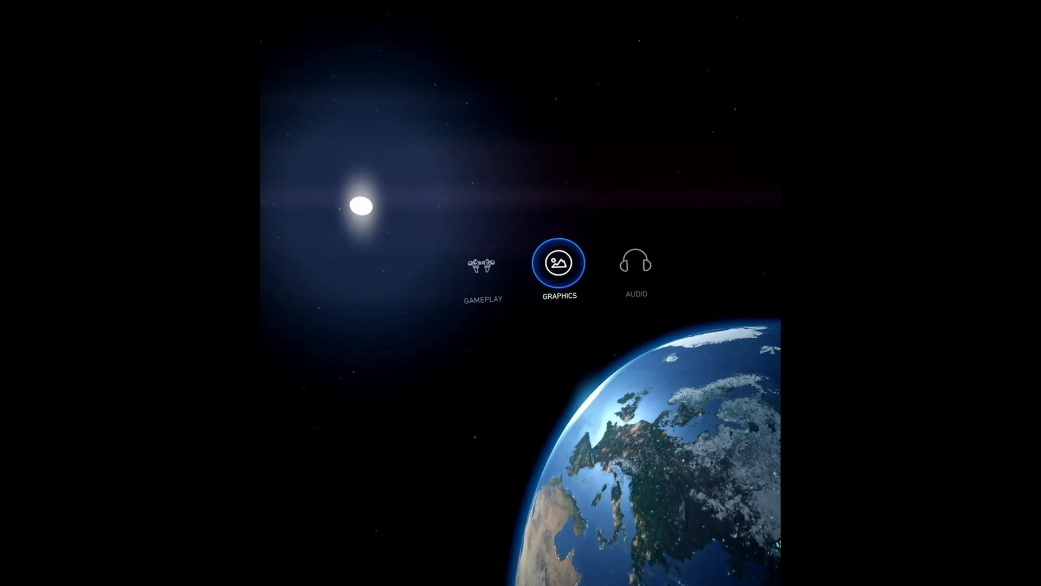
pyautogui.click(560, 263)
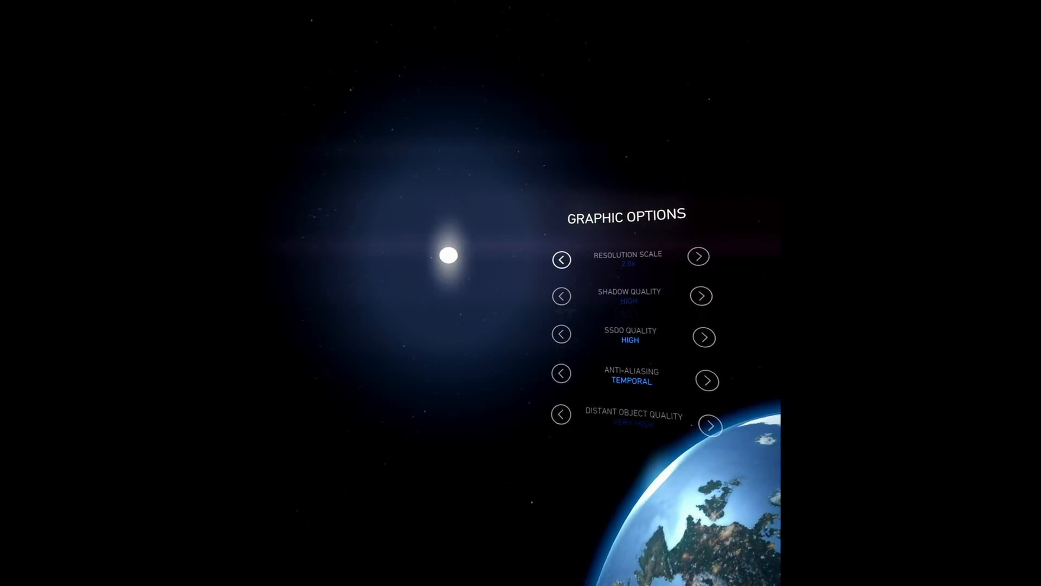
pyautogui.click(562, 259)
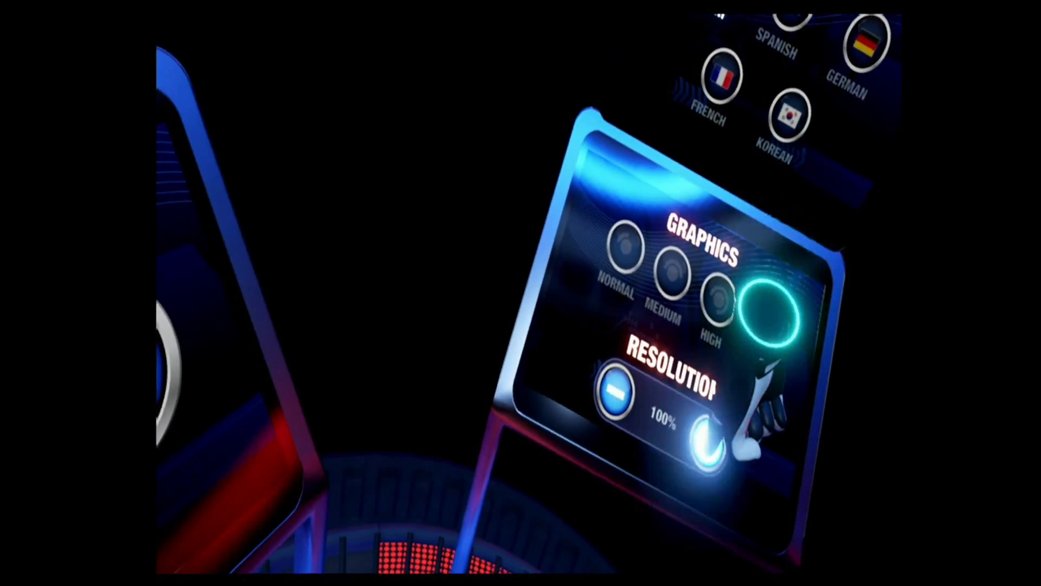
# Raise the Resolution percentage from 100% with the plus button.
pyautogui.click(711, 444)
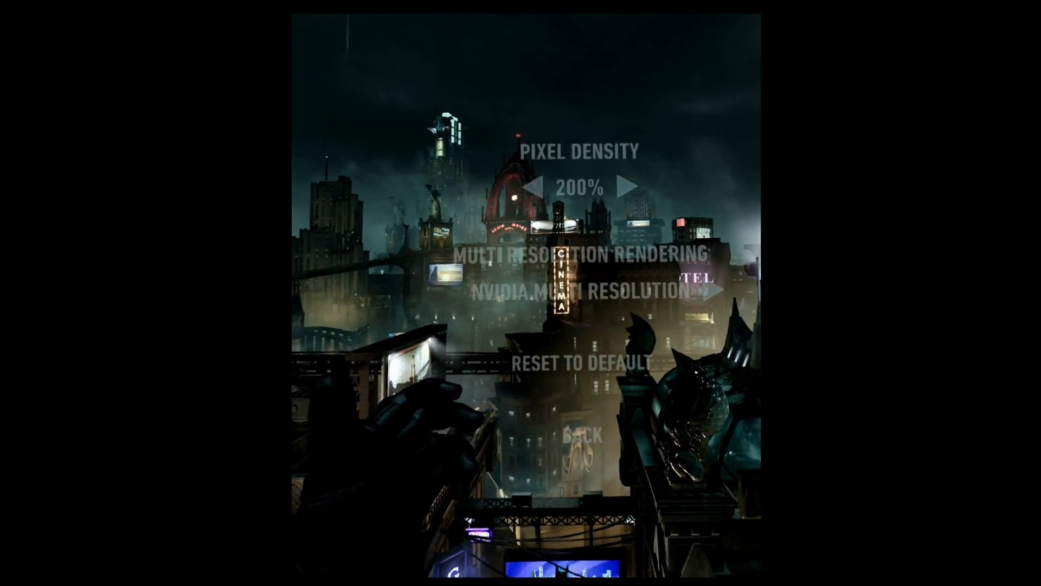
# Lower Pixel Density stepwise from 200% to 190%, 140% and finally 100%.
pyautogui.click(544, 187)
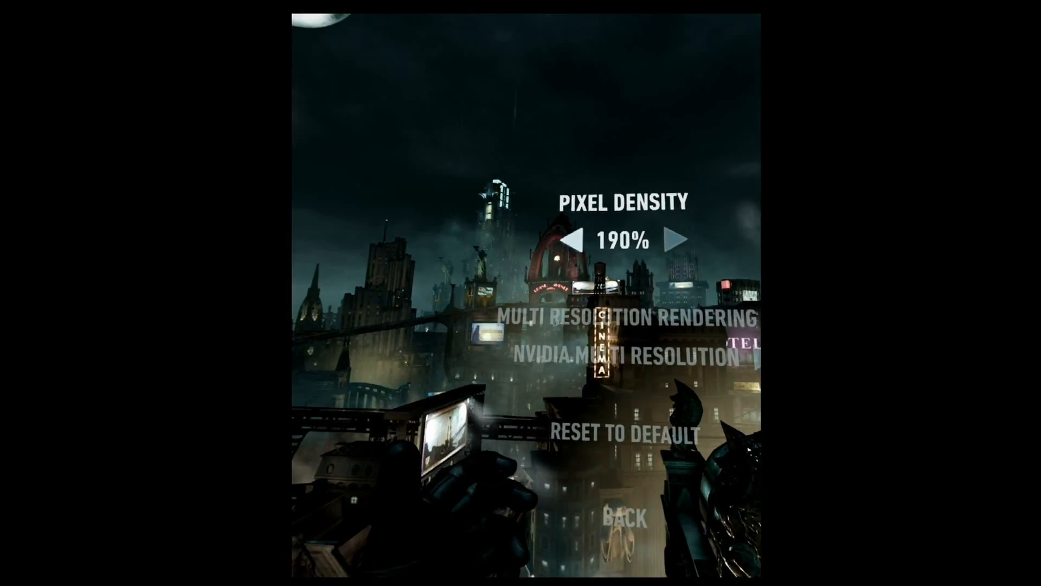
pyautogui.click(576, 236)
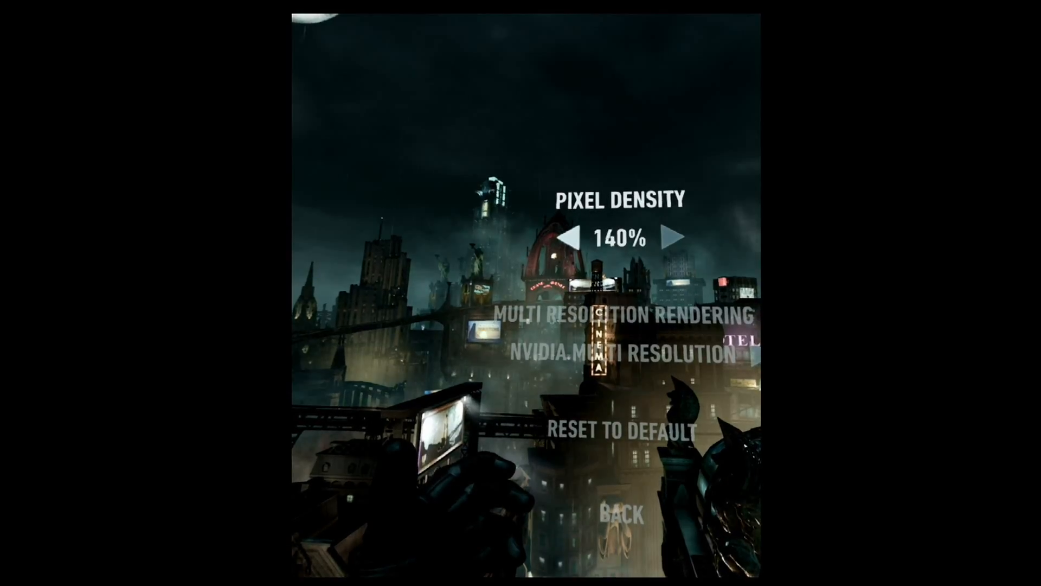
pyautogui.click(588, 236)
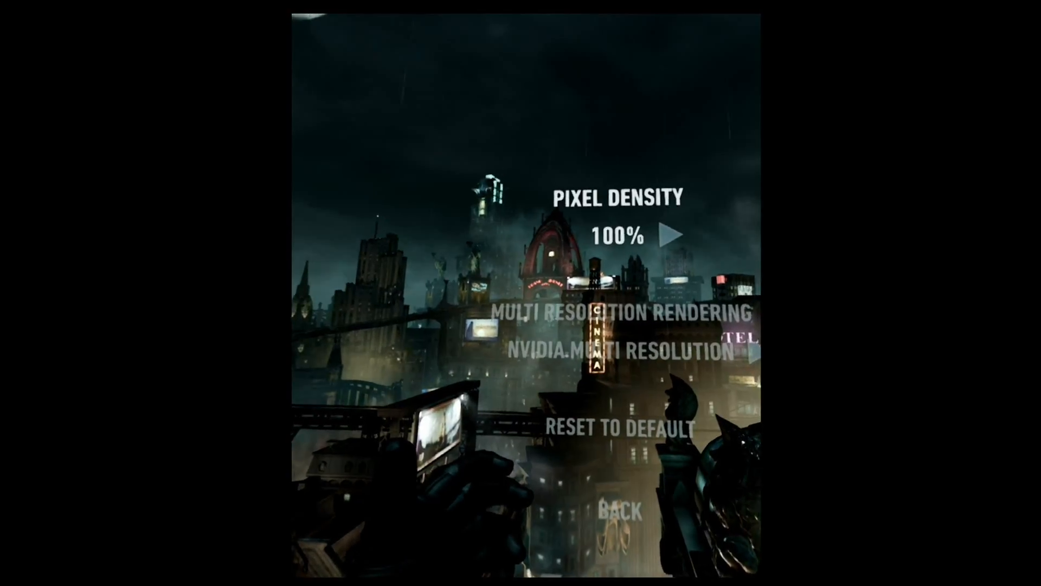
pyautogui.click(673, 233)
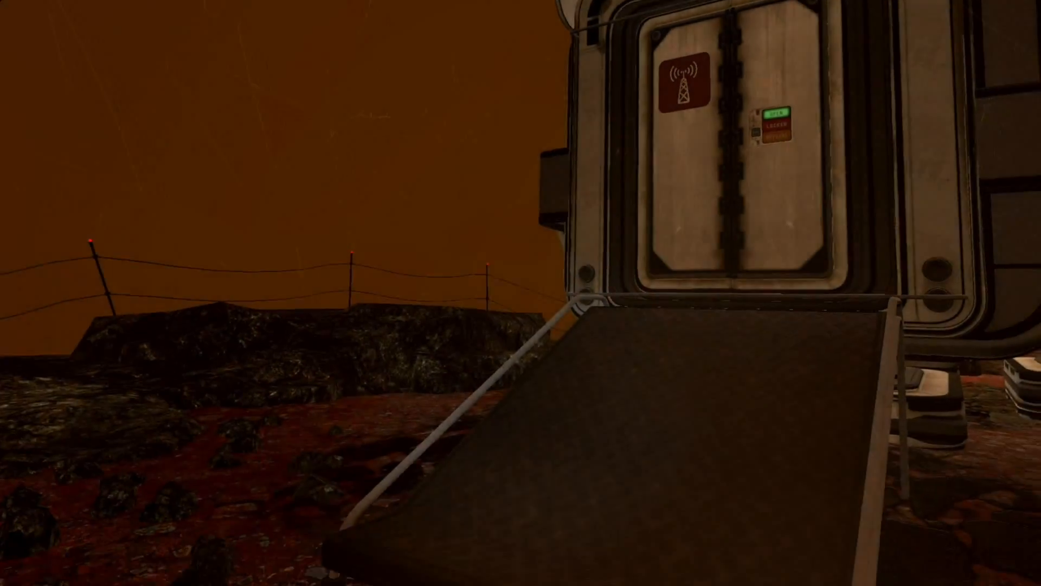
# From the pause menu's VR options, drop VR Render Quality from 120% to 60%, then raise it to 90%.
pyautogui.press('Escape')
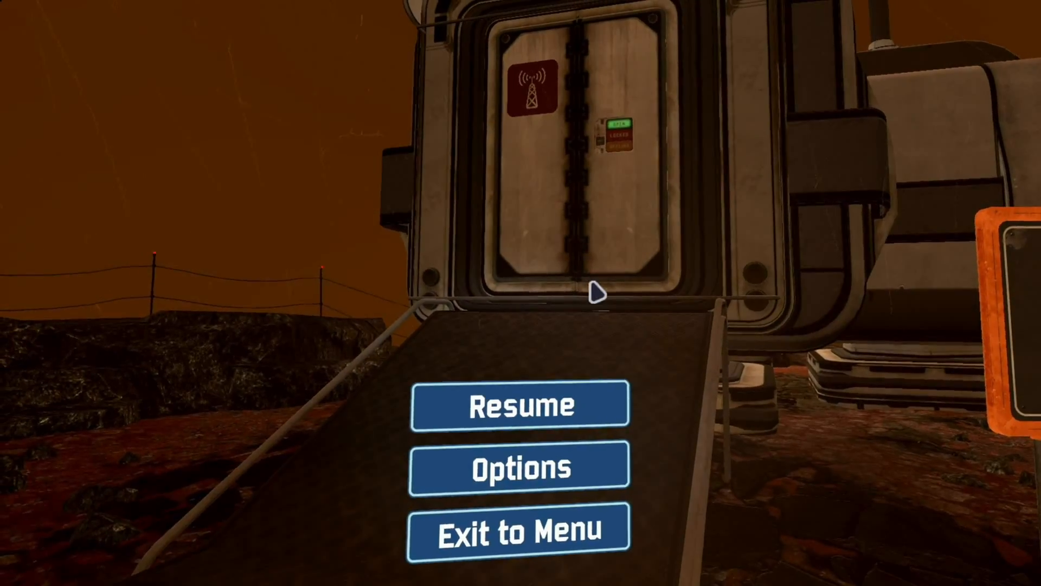
pyautogui.click(517, 465)
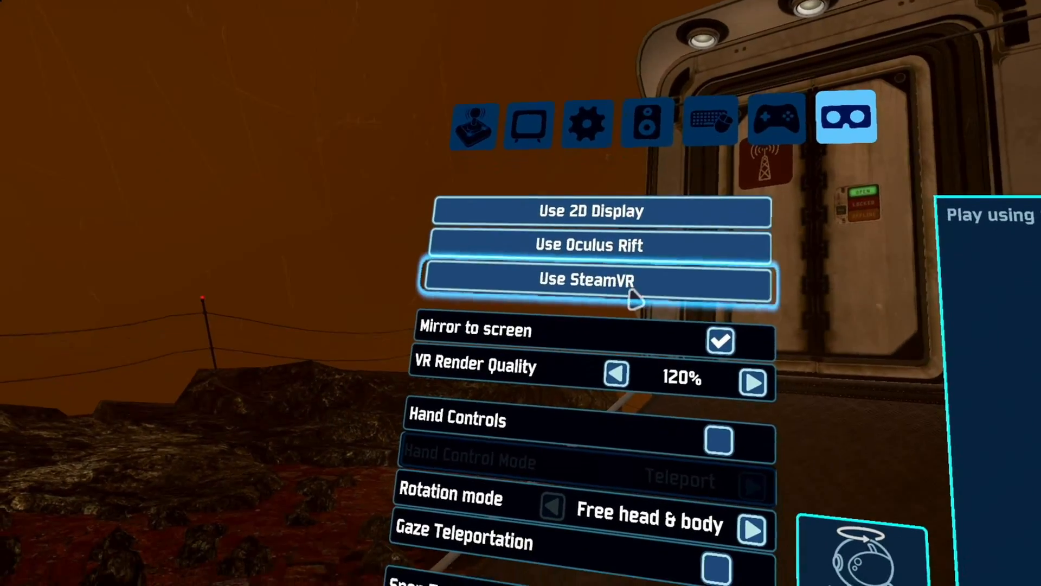
pyautogui.click(617, 374)
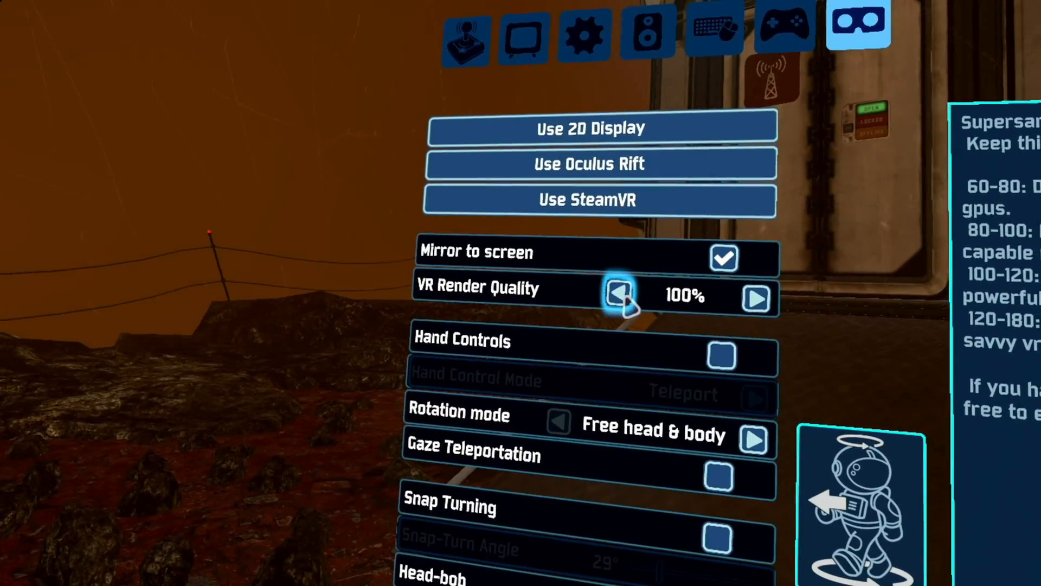
pyautogui.click(618, 295)
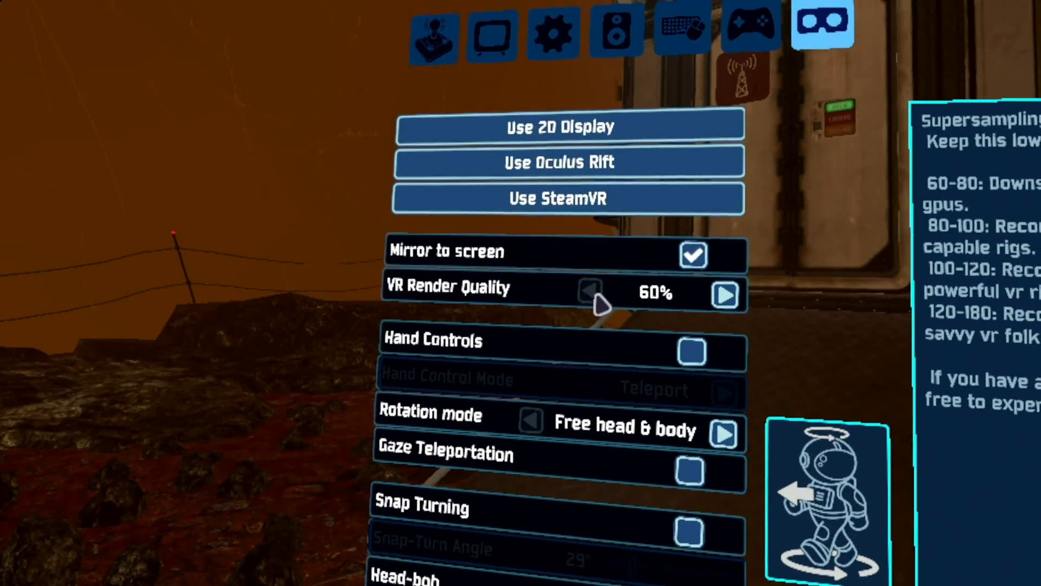
pyautogui.click(726, 294)
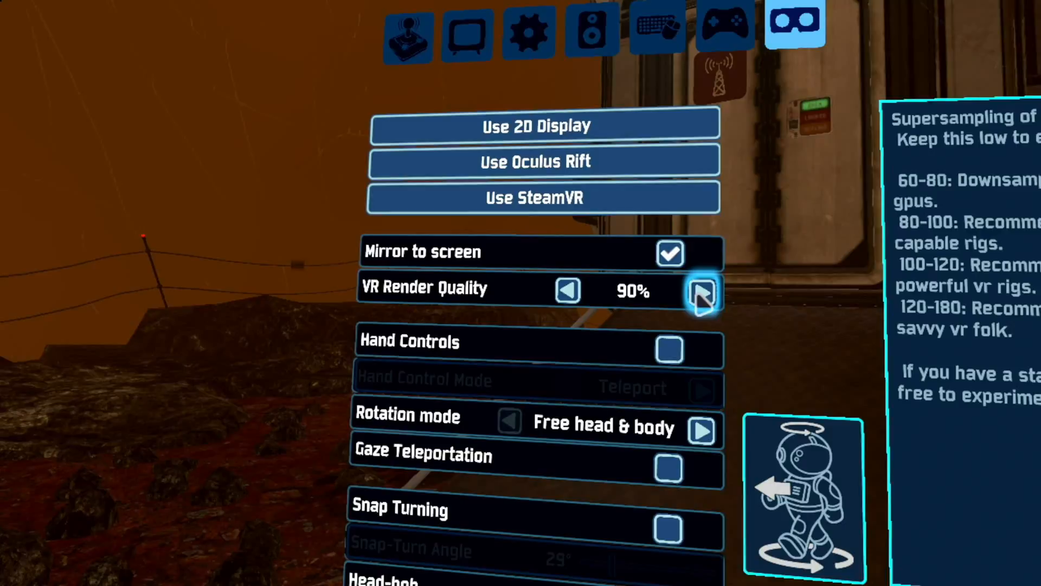
pyautogui.click(702, 294)
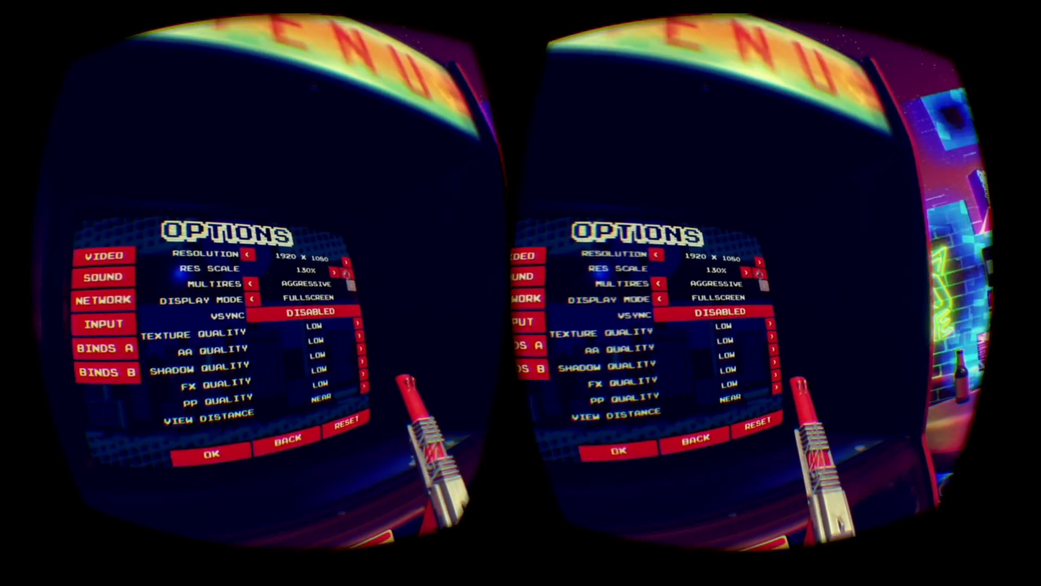
# Raise Res Scale from 130x through 170x and 220x up to 260x.
pyautogui.click(345, 273)
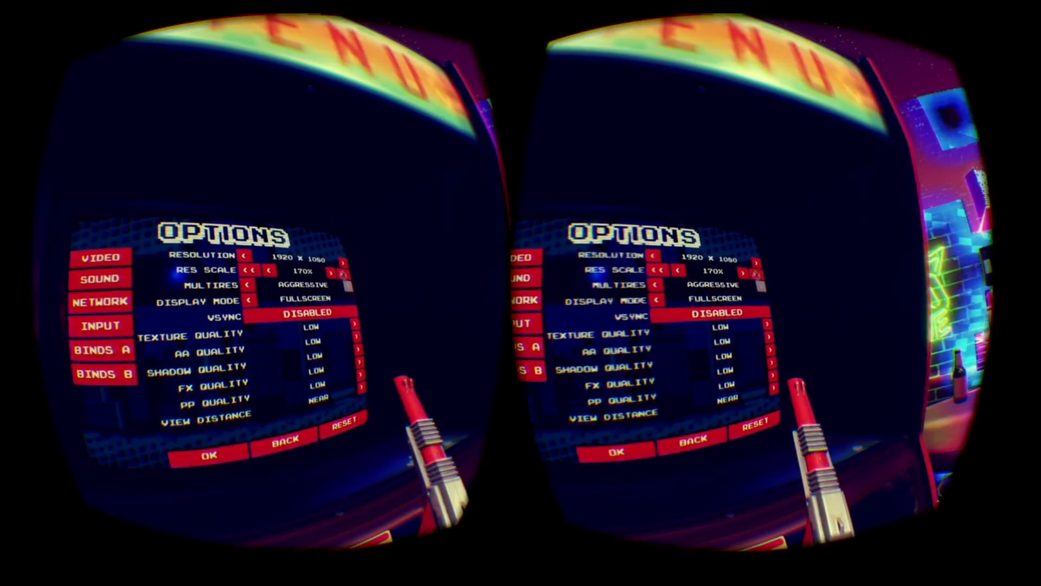
pyautogui.click(336, 273)
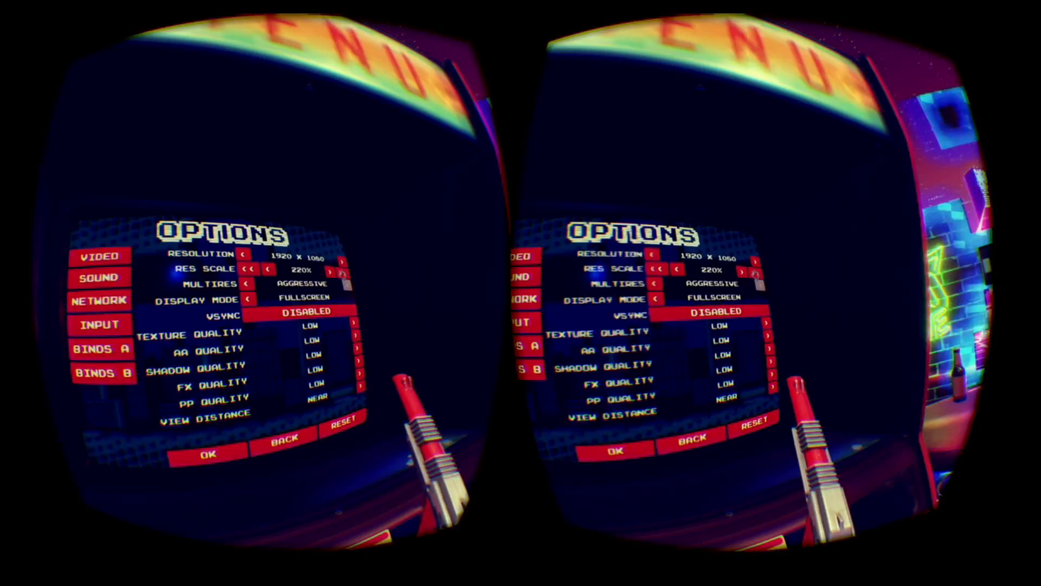
pyautogui.click(337, 269)
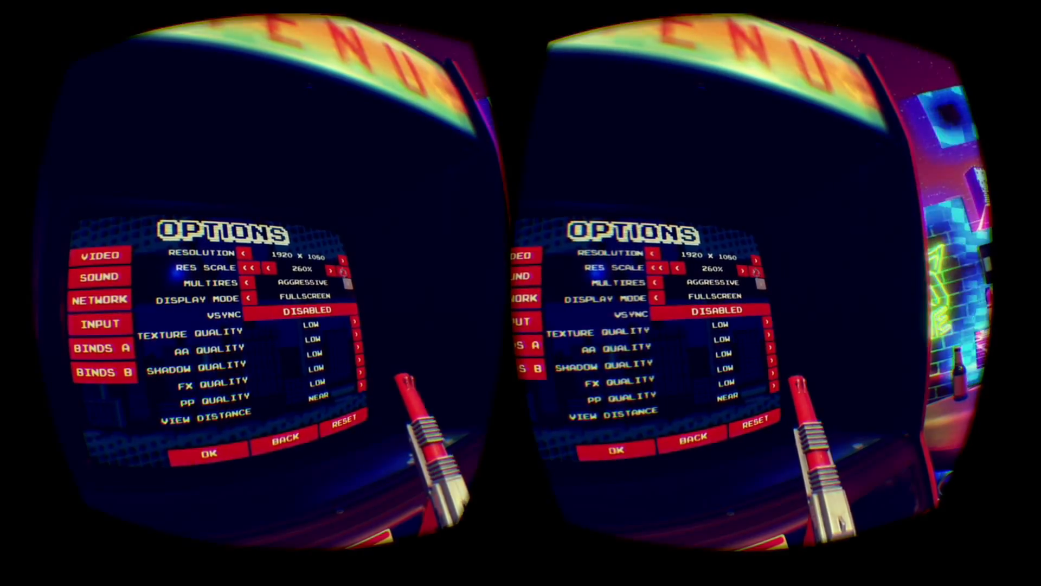
pyautogui.click(345, 269)
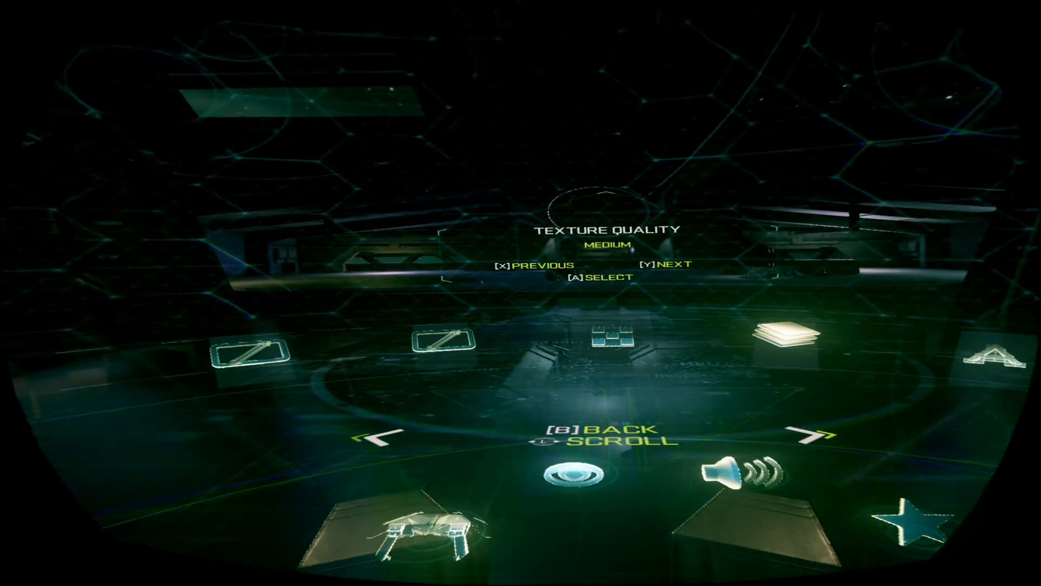
# Select Medium for Texture Quality in the settings carousel.
pyautogui.click(538, 264)
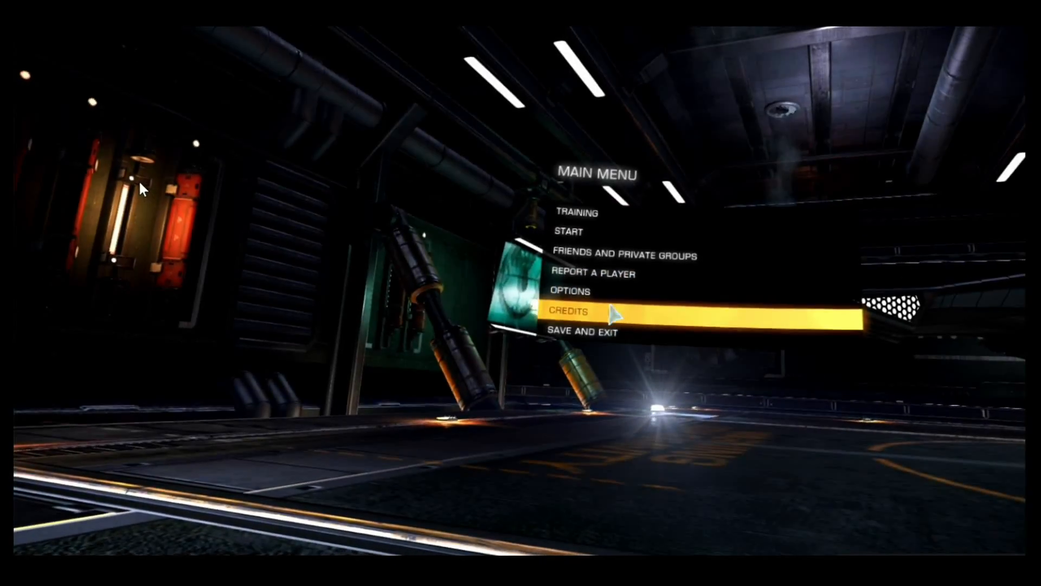
# Set Elite Dangerous supersampling from X1.25 to X2.0 in Graphics Quality, apply and keep the change.
pyautogui.click(569, 291)
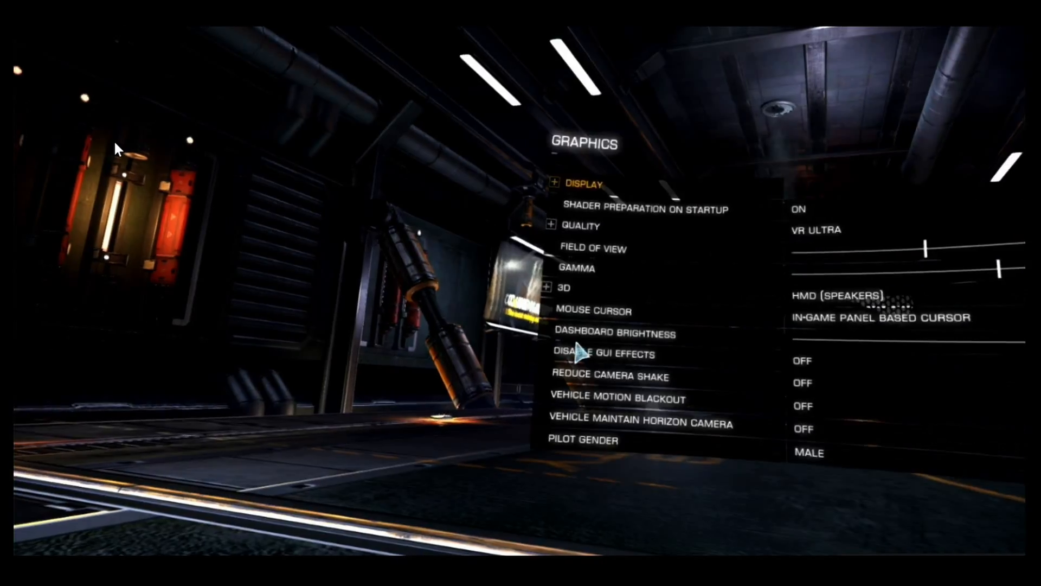
pyautogui.click(576, 226)
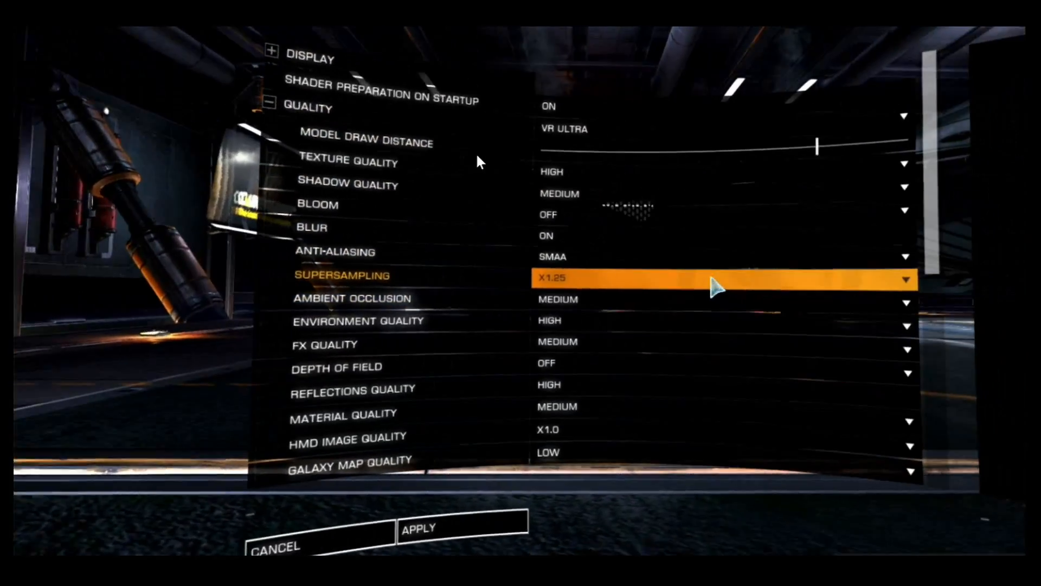
pyautogui.click(717, 278)
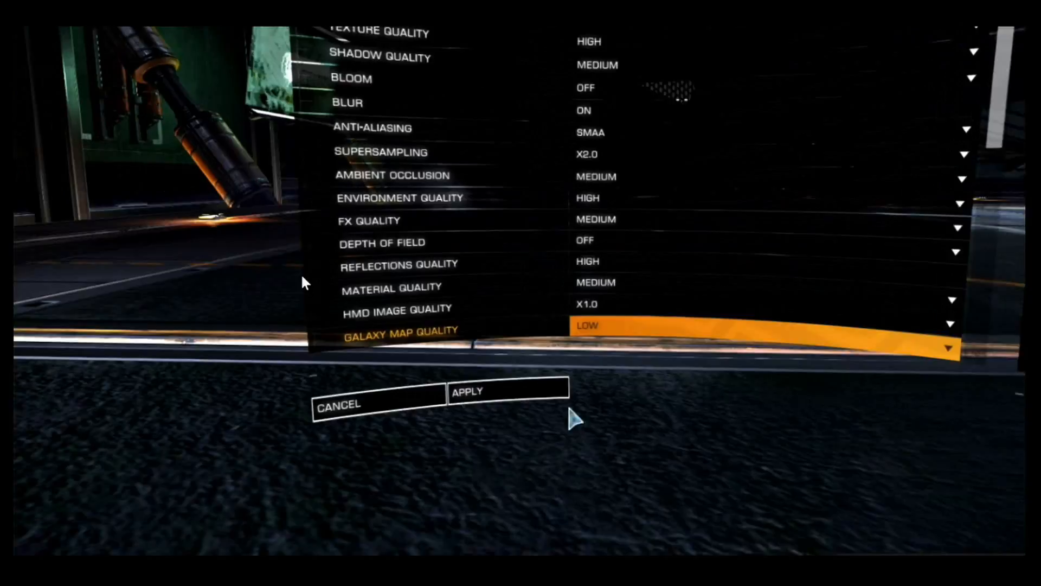
pyautogui.click(469, 391)
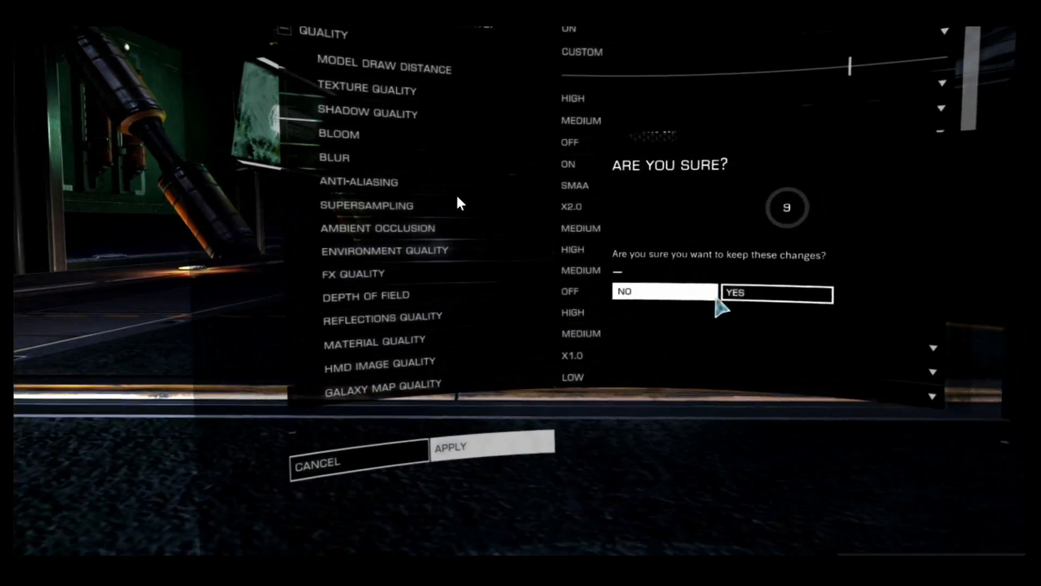
pyautogui.click(774, 292)
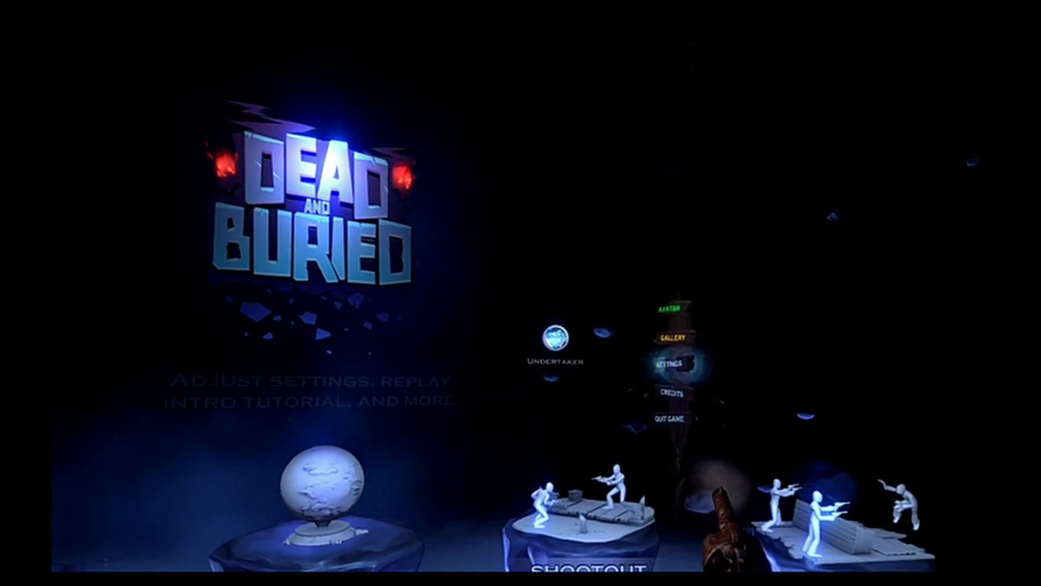
# Select SETTINGS on Dead and Buried's main menu signpost.
pyautogui.click(675, 363)
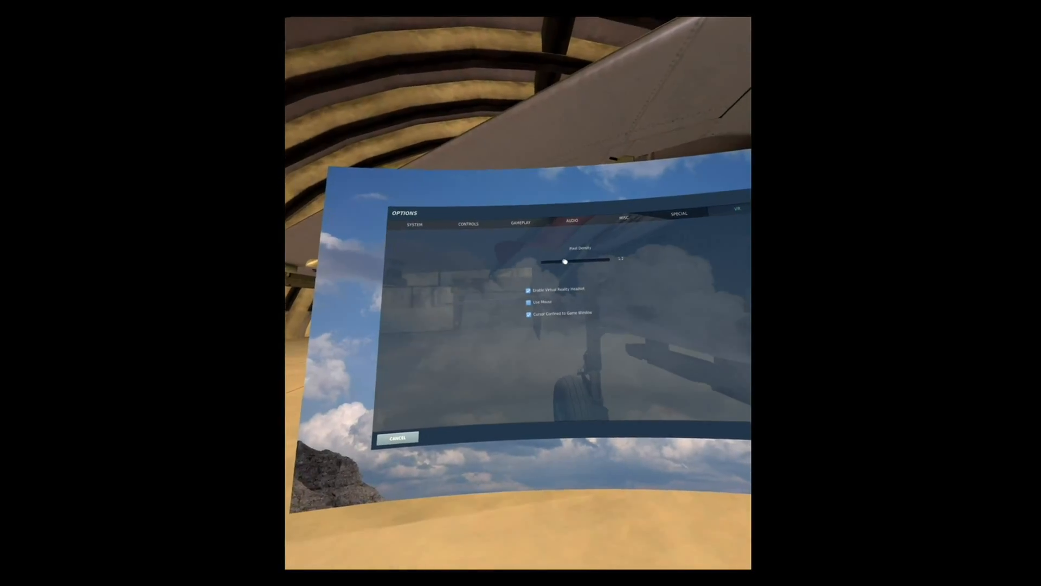
# Move the Pixel Density slider in DCS World's VR options.
pyautogui.click(397, 437)
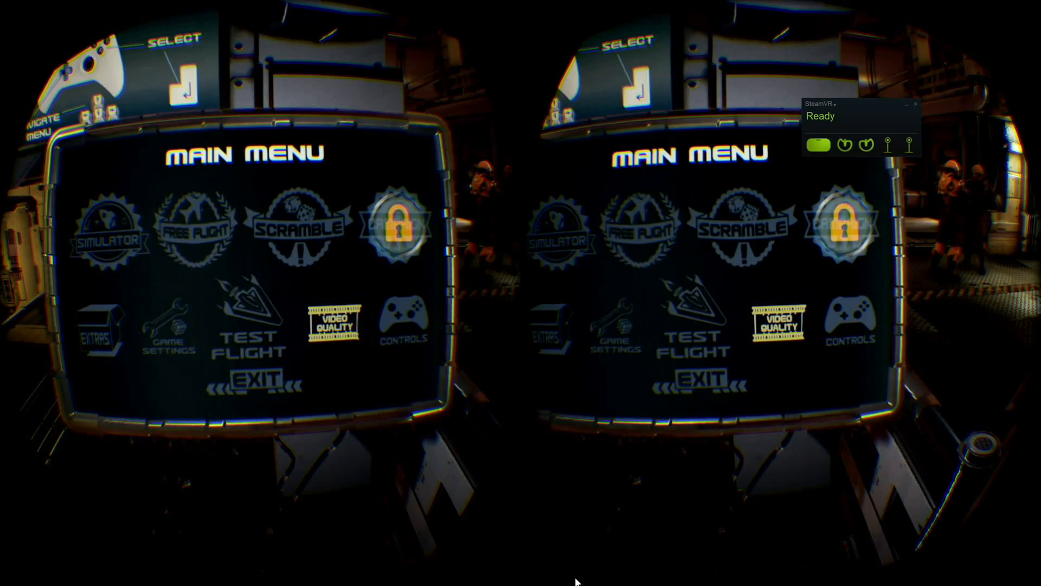
# Raise CDF Starfighter's Vive Quality Boost from 200 to 220 in Video Quality.
pyautogui.click(334, 323)
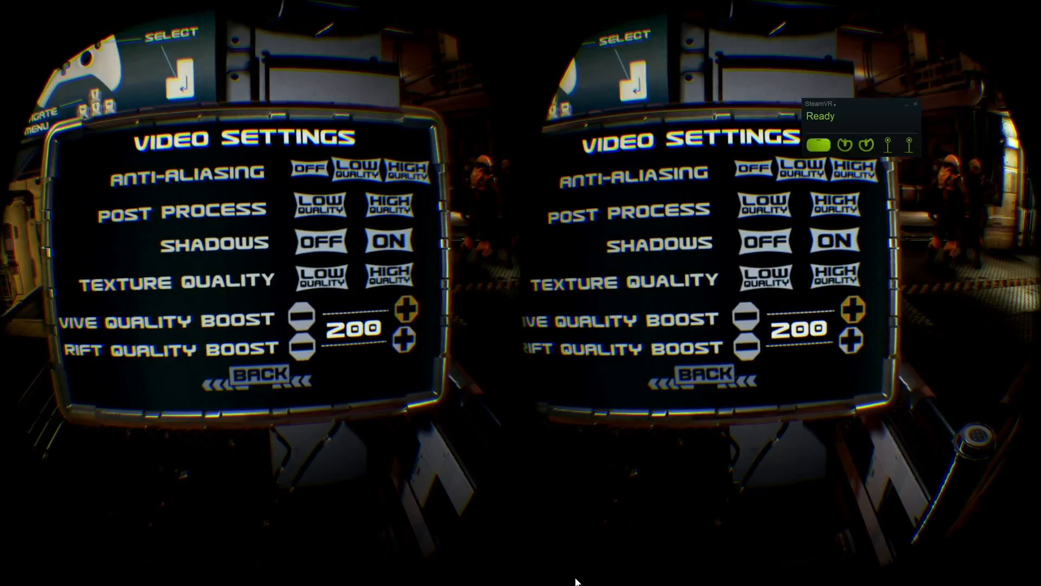
pyautogui.click(406, 307)
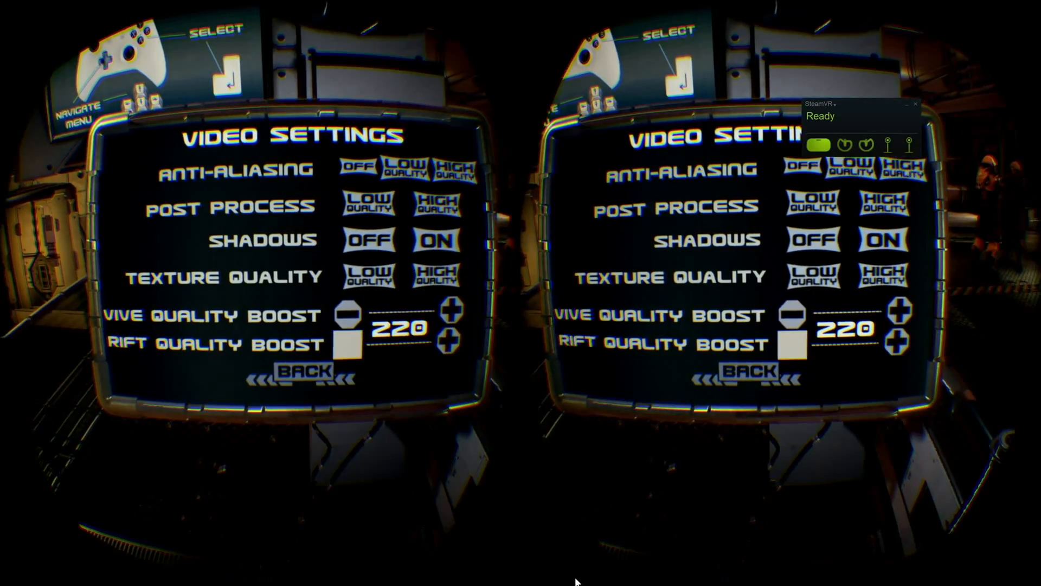
pyautogui.click(339, 318)
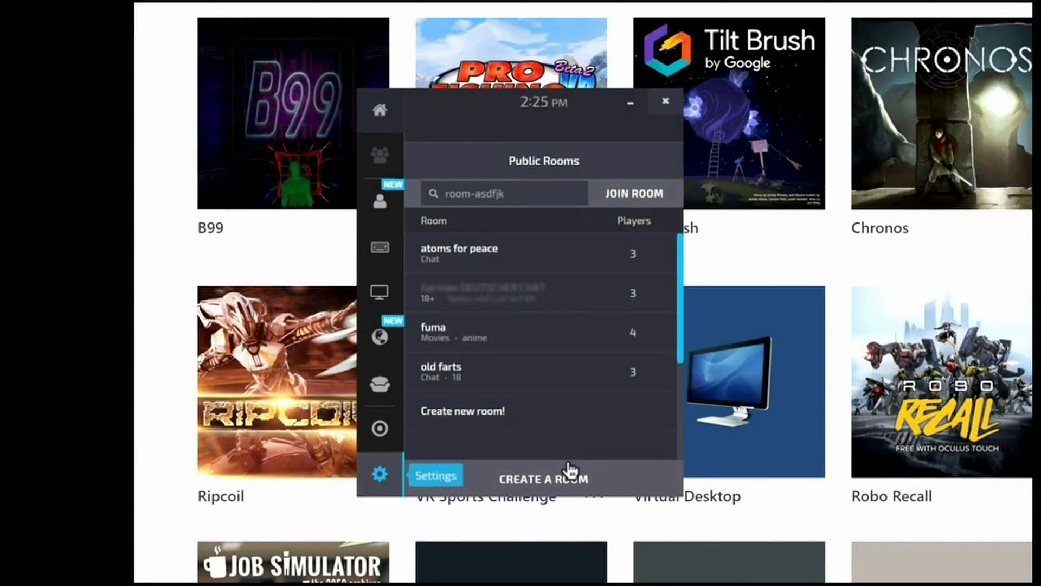
# Show Bigscreen's settings page and its Graphics & Quality section via the gear icon.
pyautogui.click(379, 474)
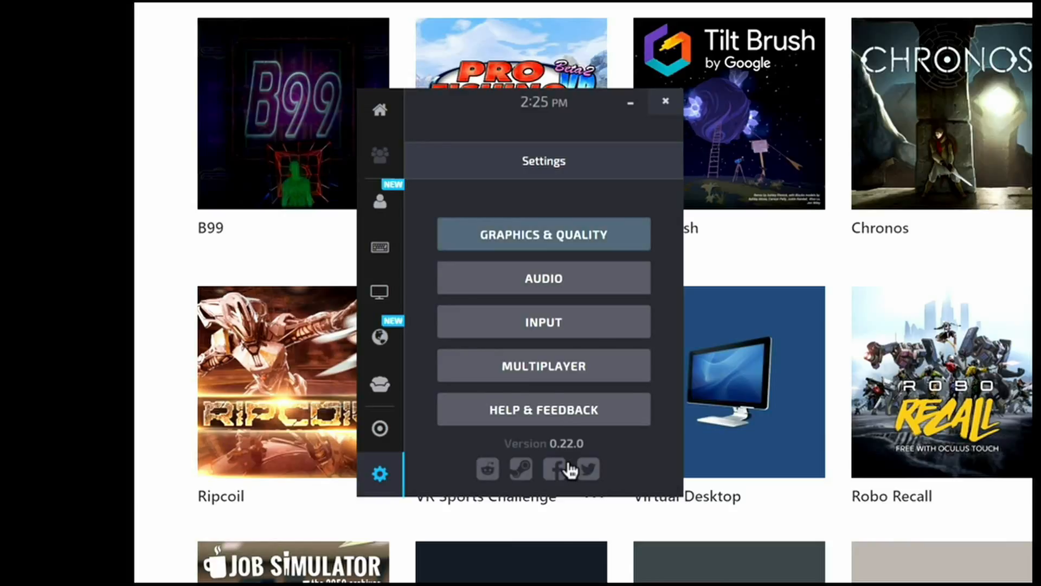
pyautogui.click(543, 234)
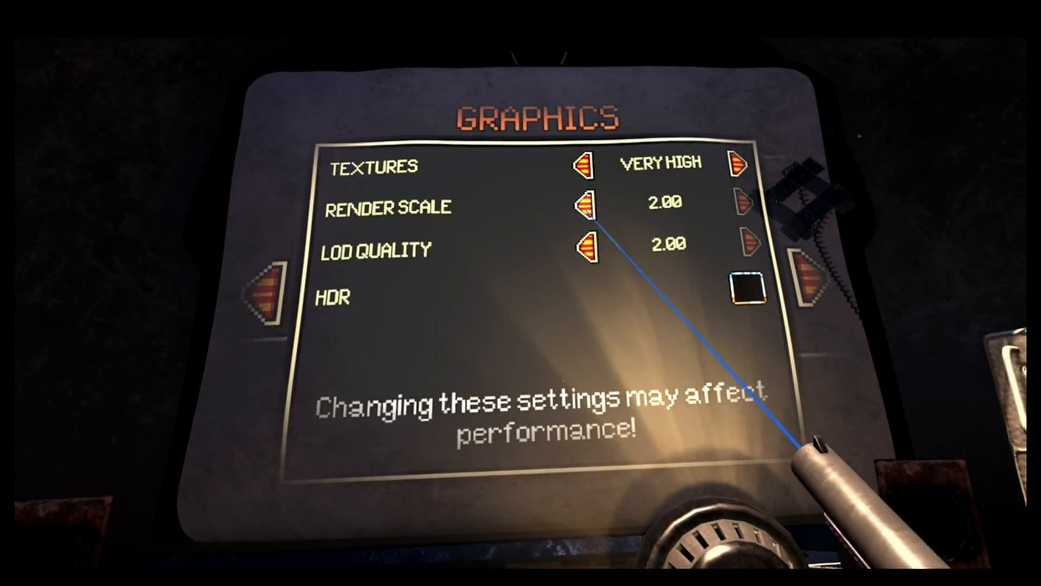
# Lower Arizona Sunshine's Render Scale from 2.00 to 1.60, then raise it to 1.80.
pyautogui.click(586, 206)
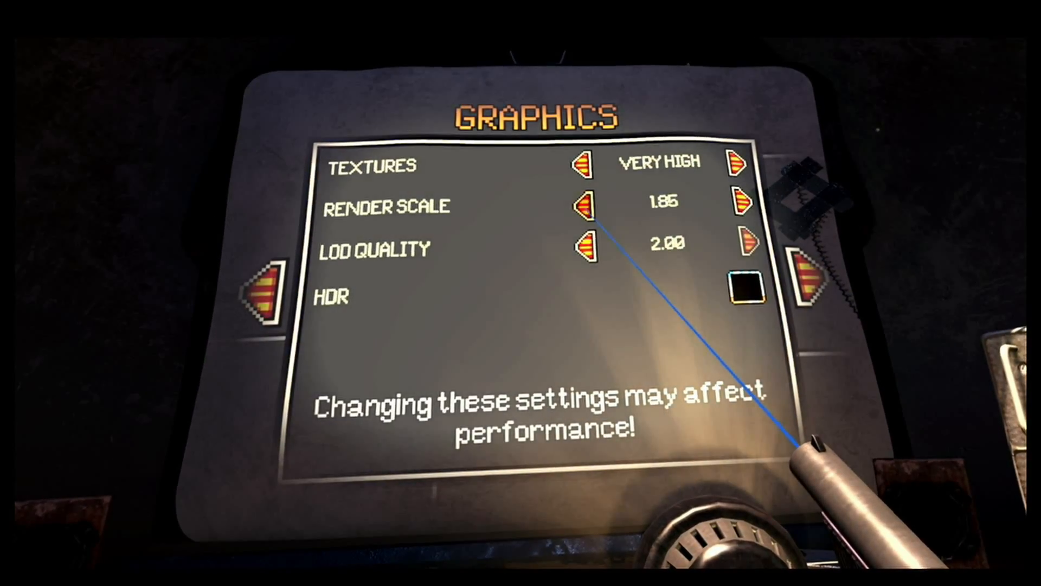
pyautogui.click(583, 205)
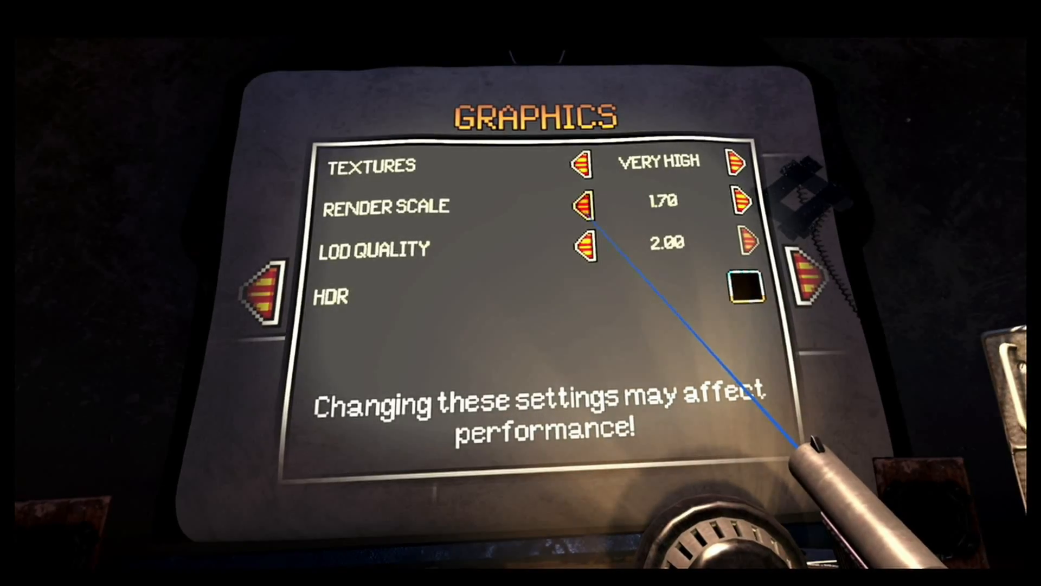
pyautogui.click(582, 206)
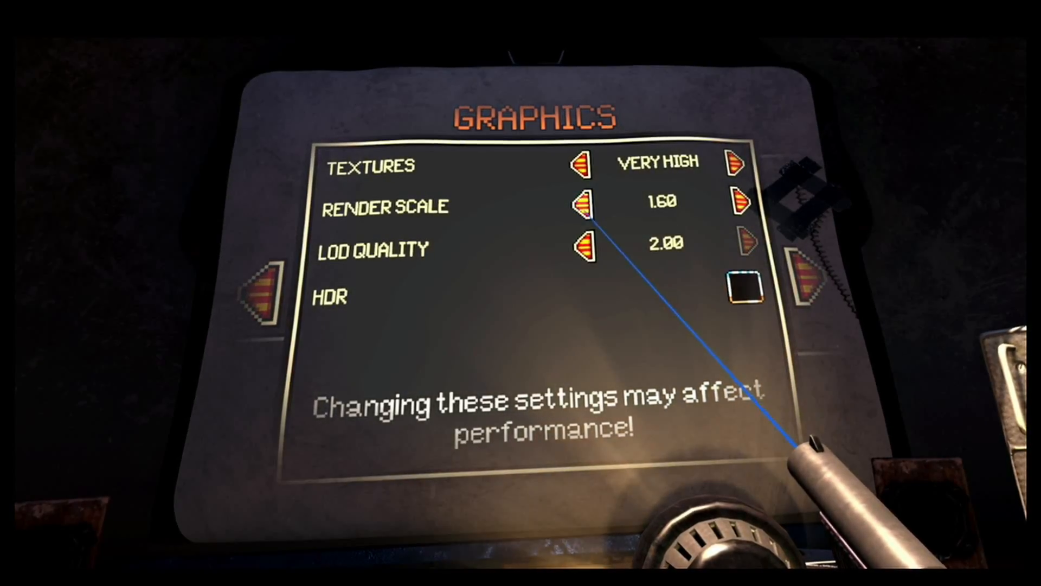
pyautogui.click(738, 203)
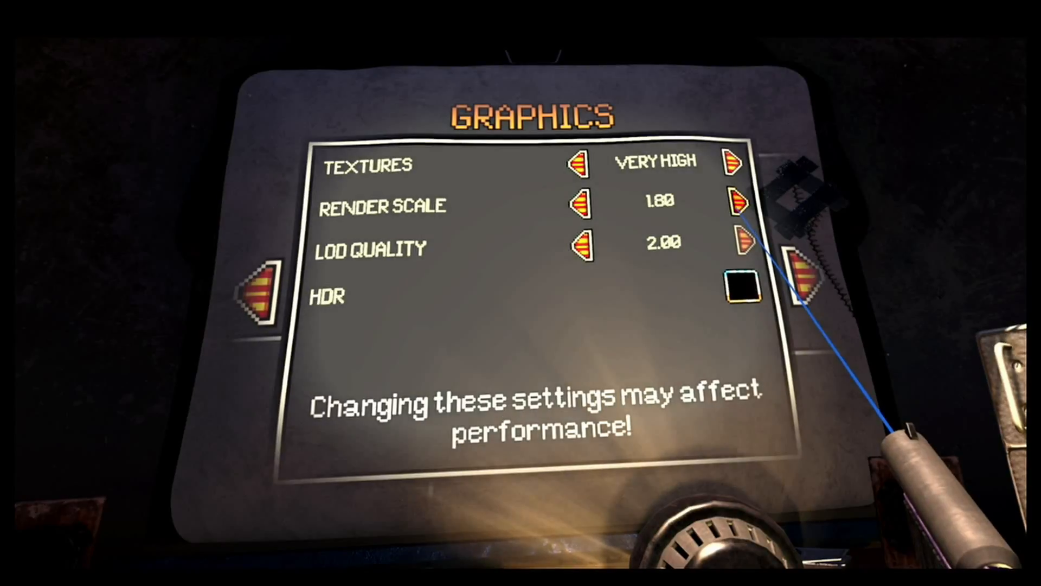
pyautogui.click(739, 203)
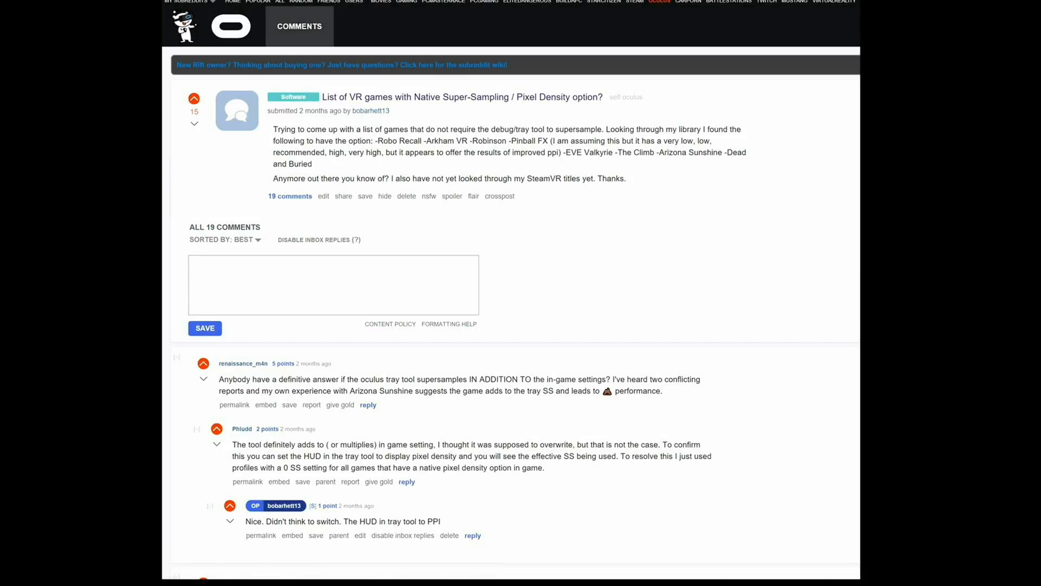
pyautogui.scroll(-3)
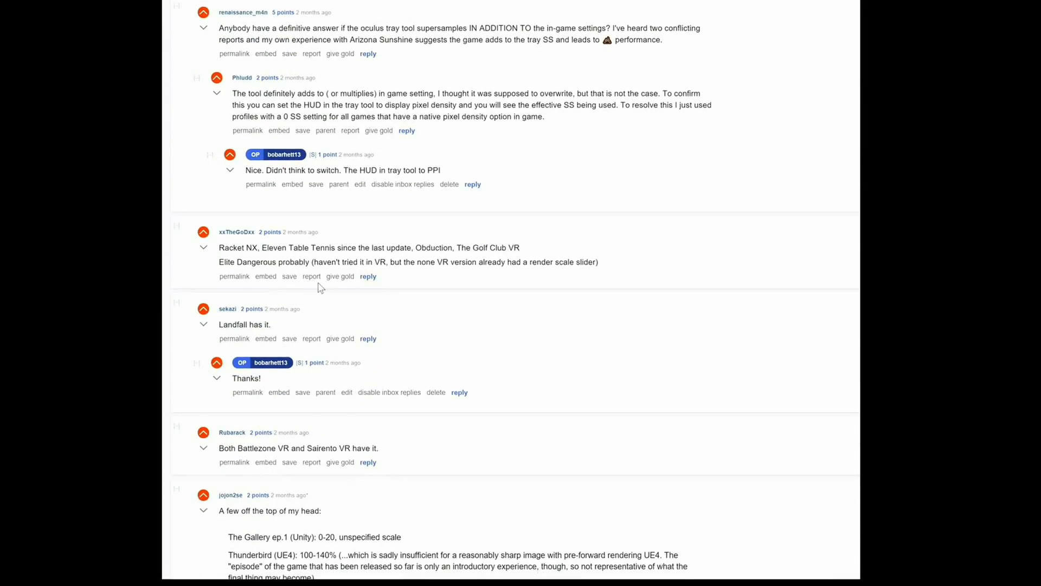
pyautogui.scroll(-3)
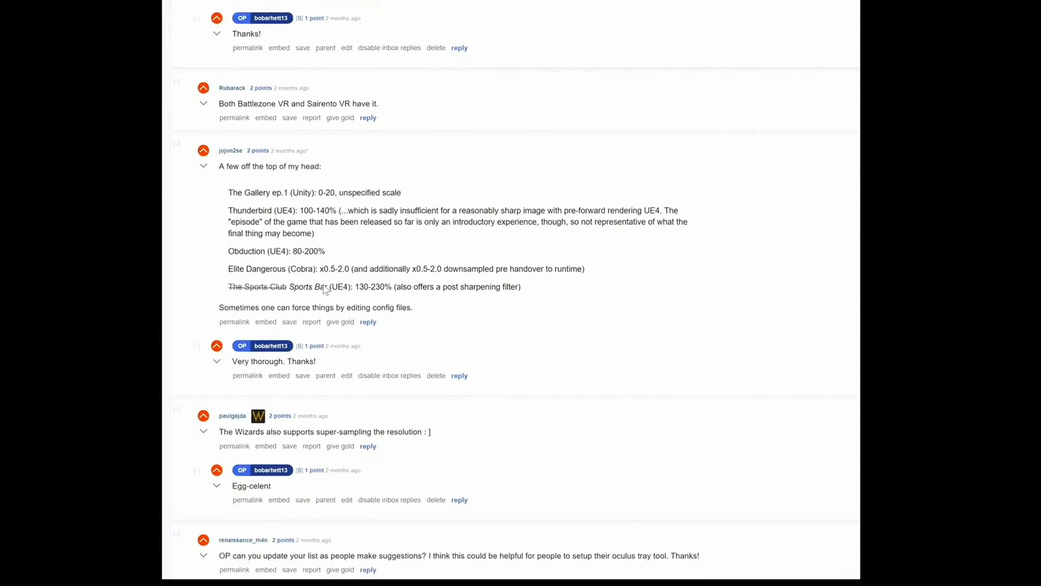
pyautogui.scroll(-3)
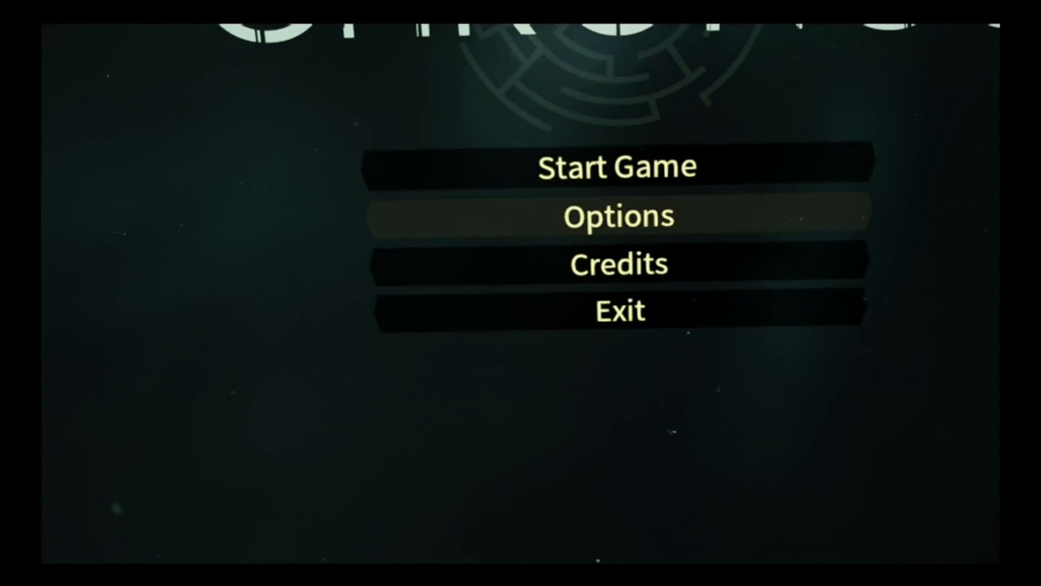
# Show Chronos's Graphics Options with Rendering Resolution at Epic.
pyautogui.click(618, 216)
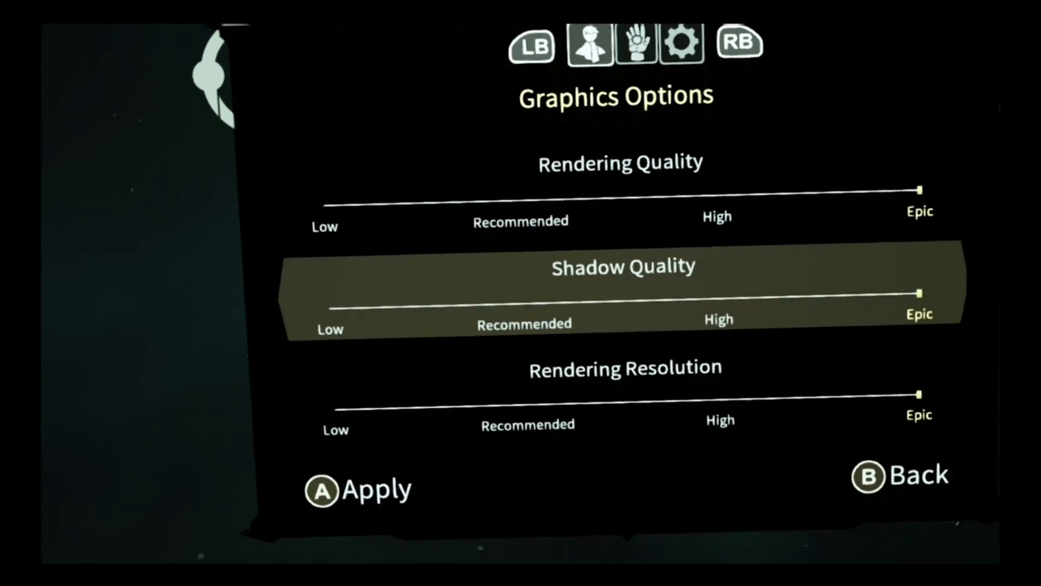